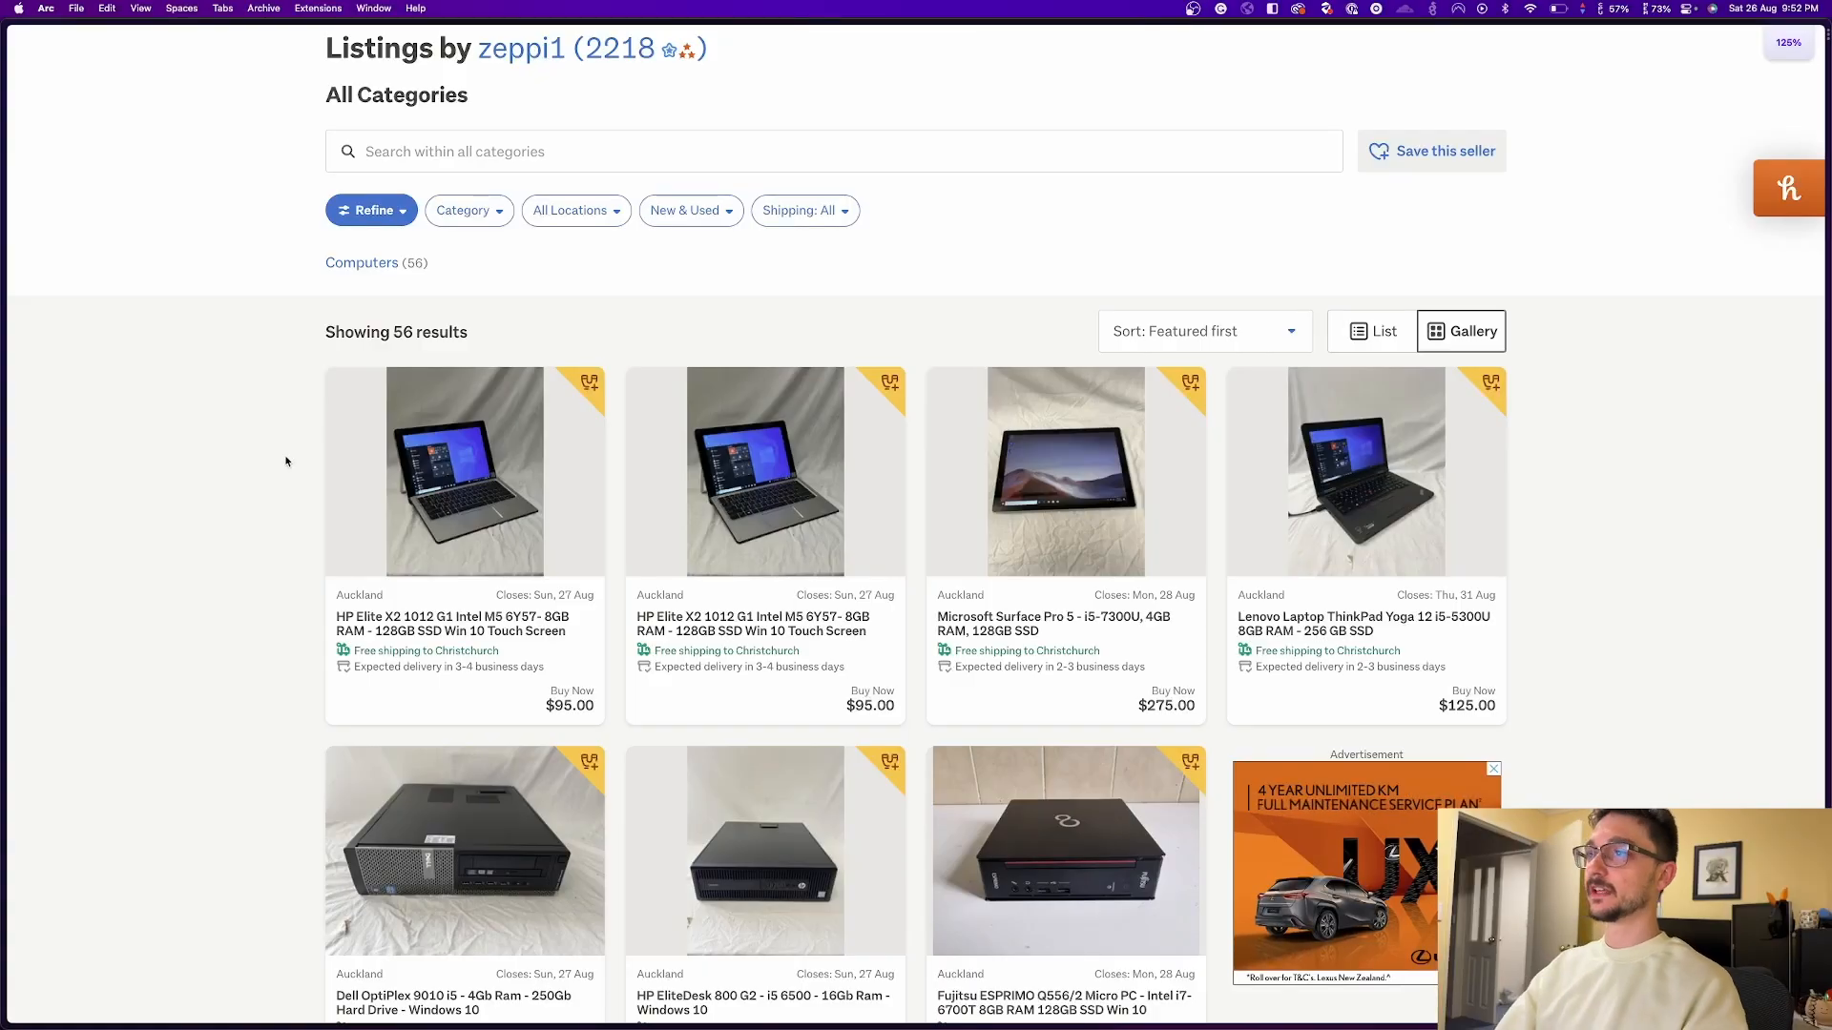
Scroll through the seller's 56 computer listings until the page-one page numbers appear.
scroll(down, 3)
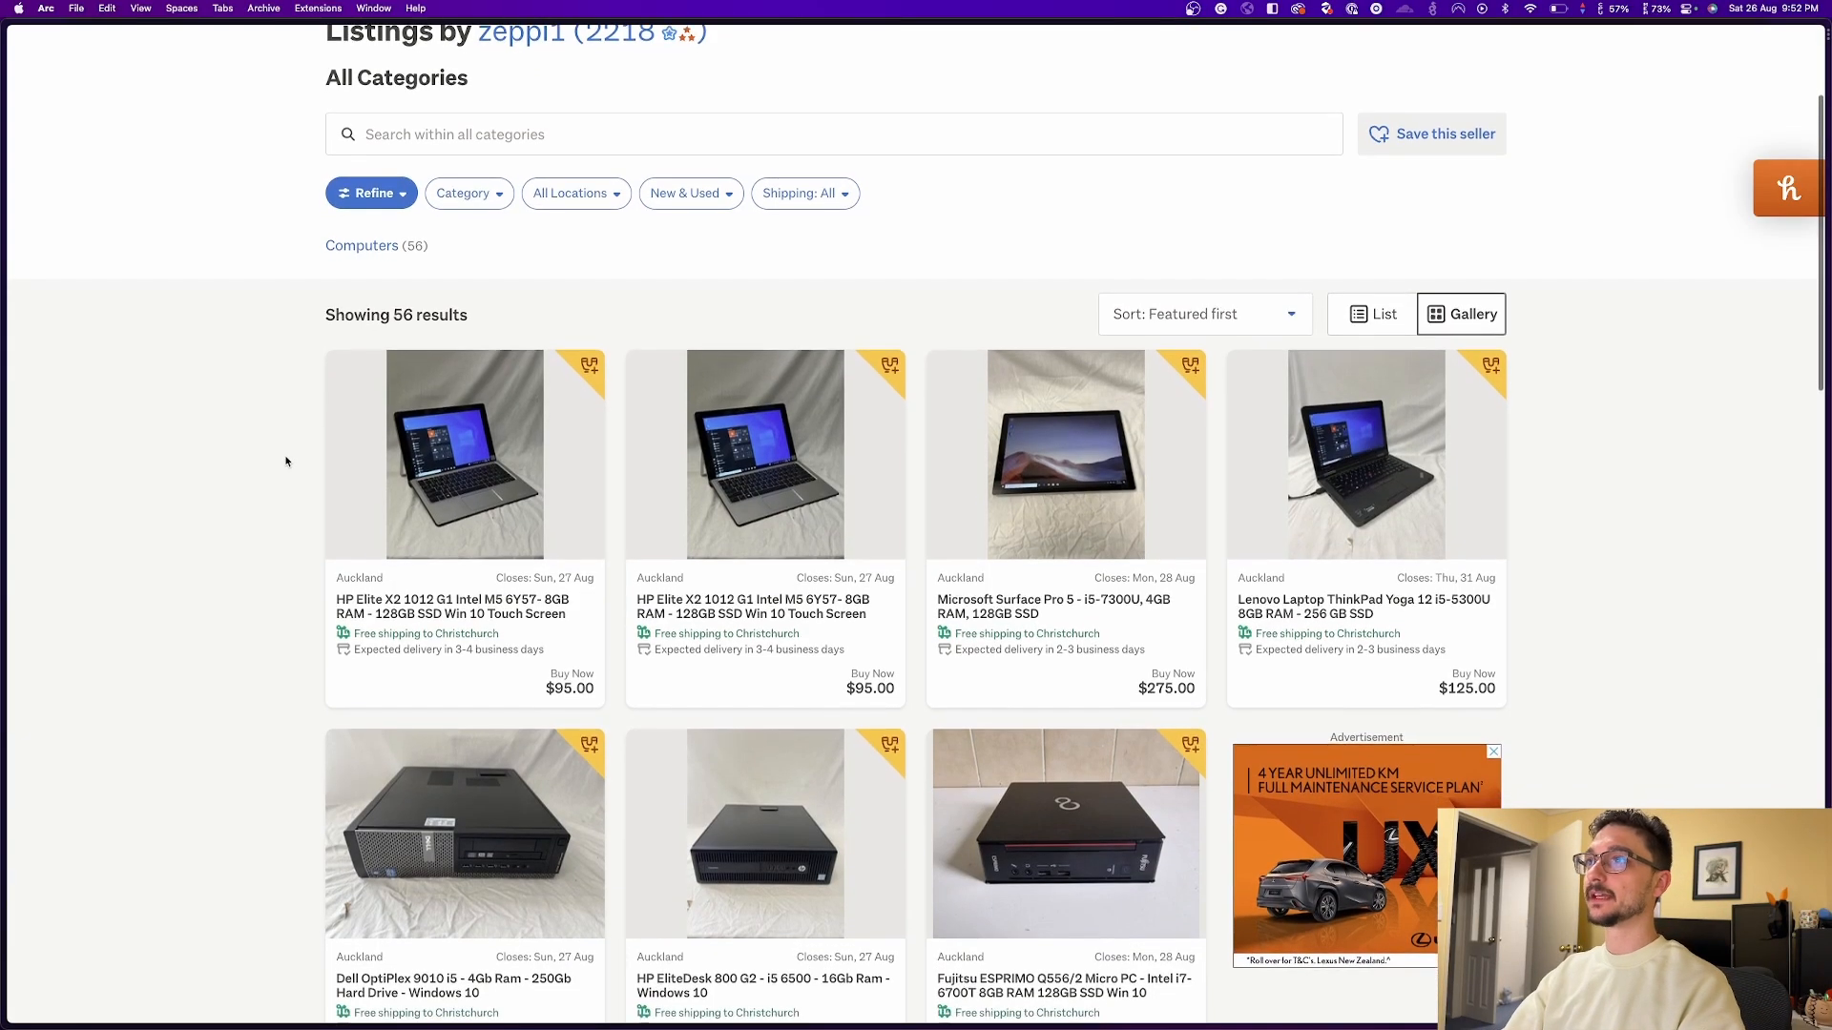
scroll(down, 3)
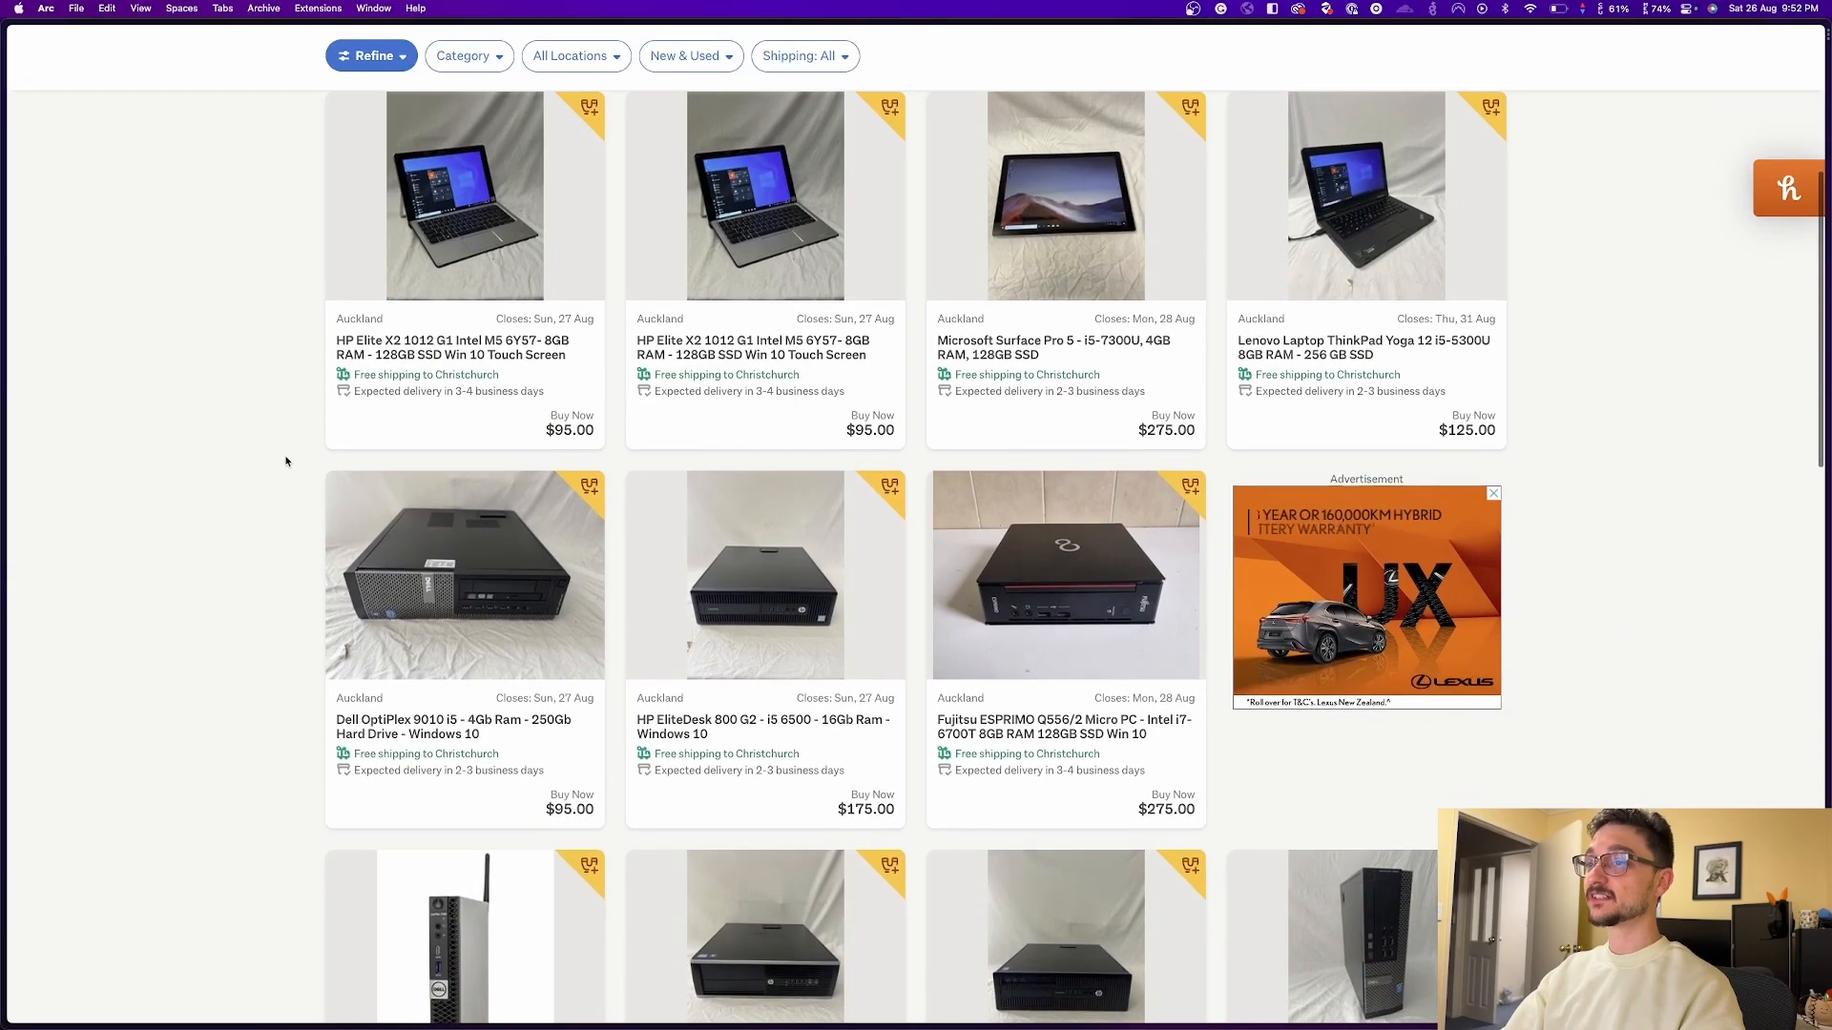
scroll(down, 3)
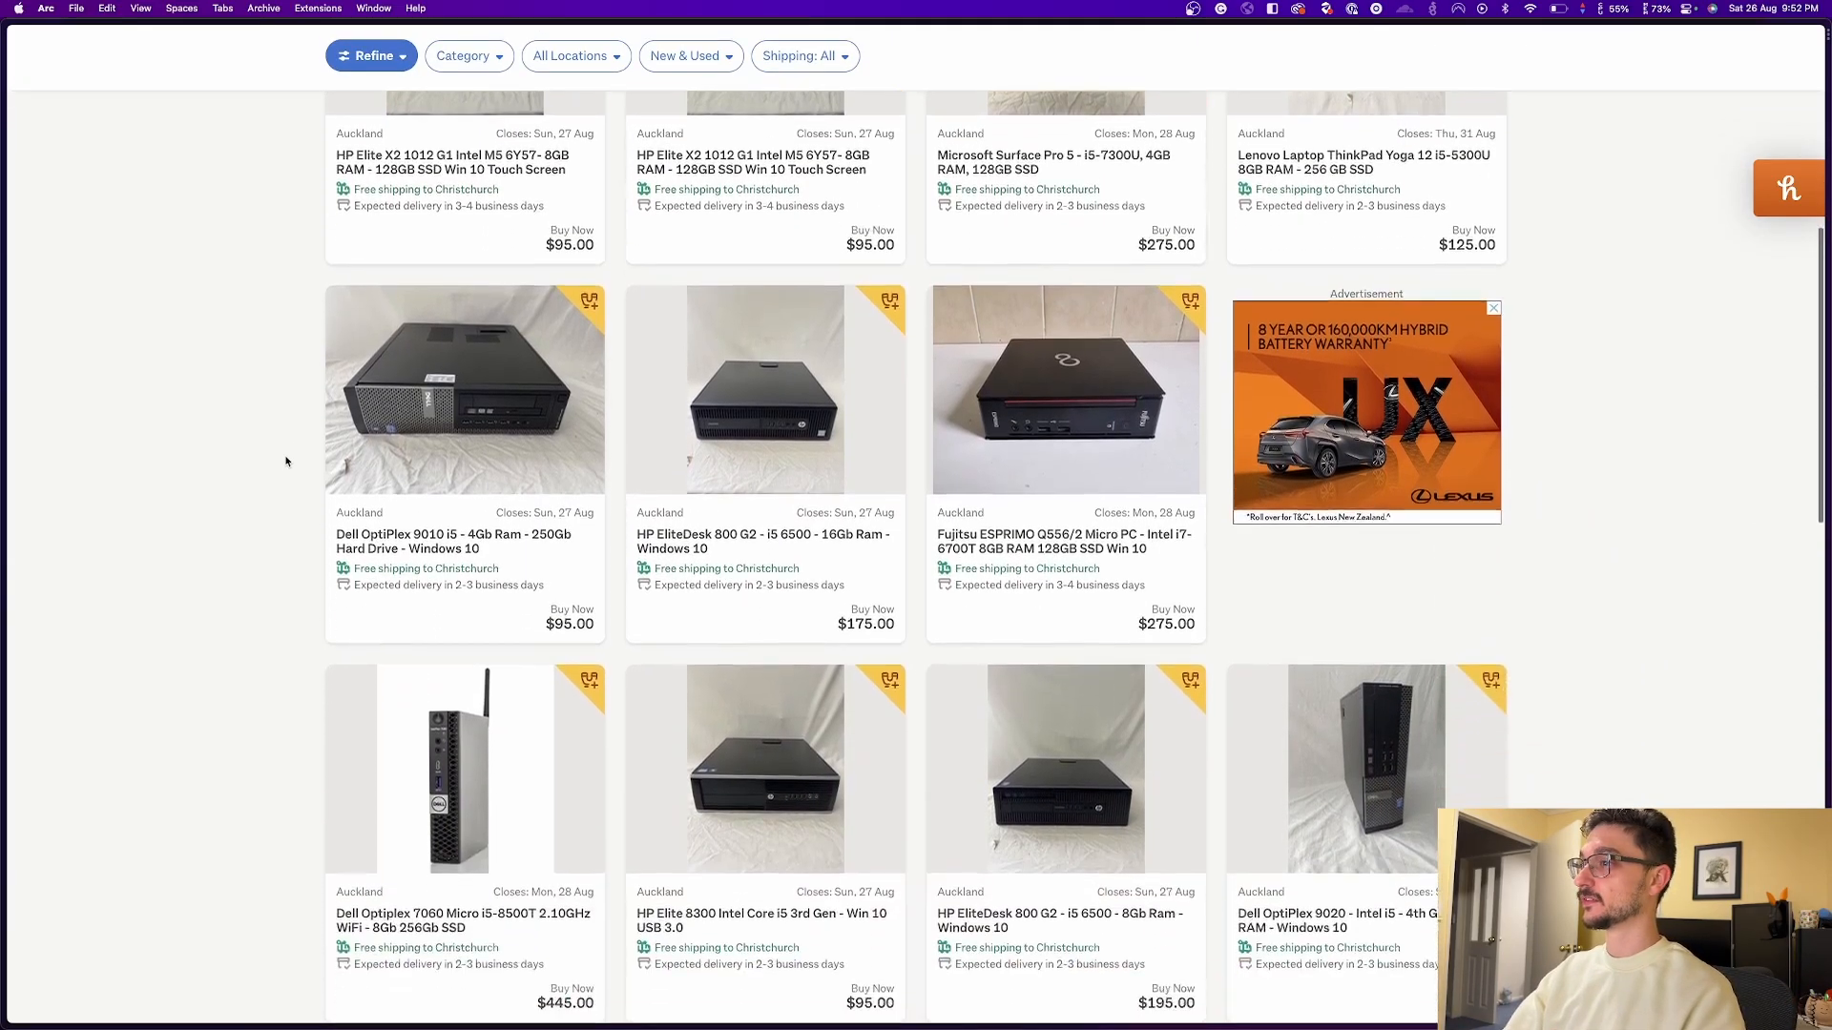
scroll(down, 3)
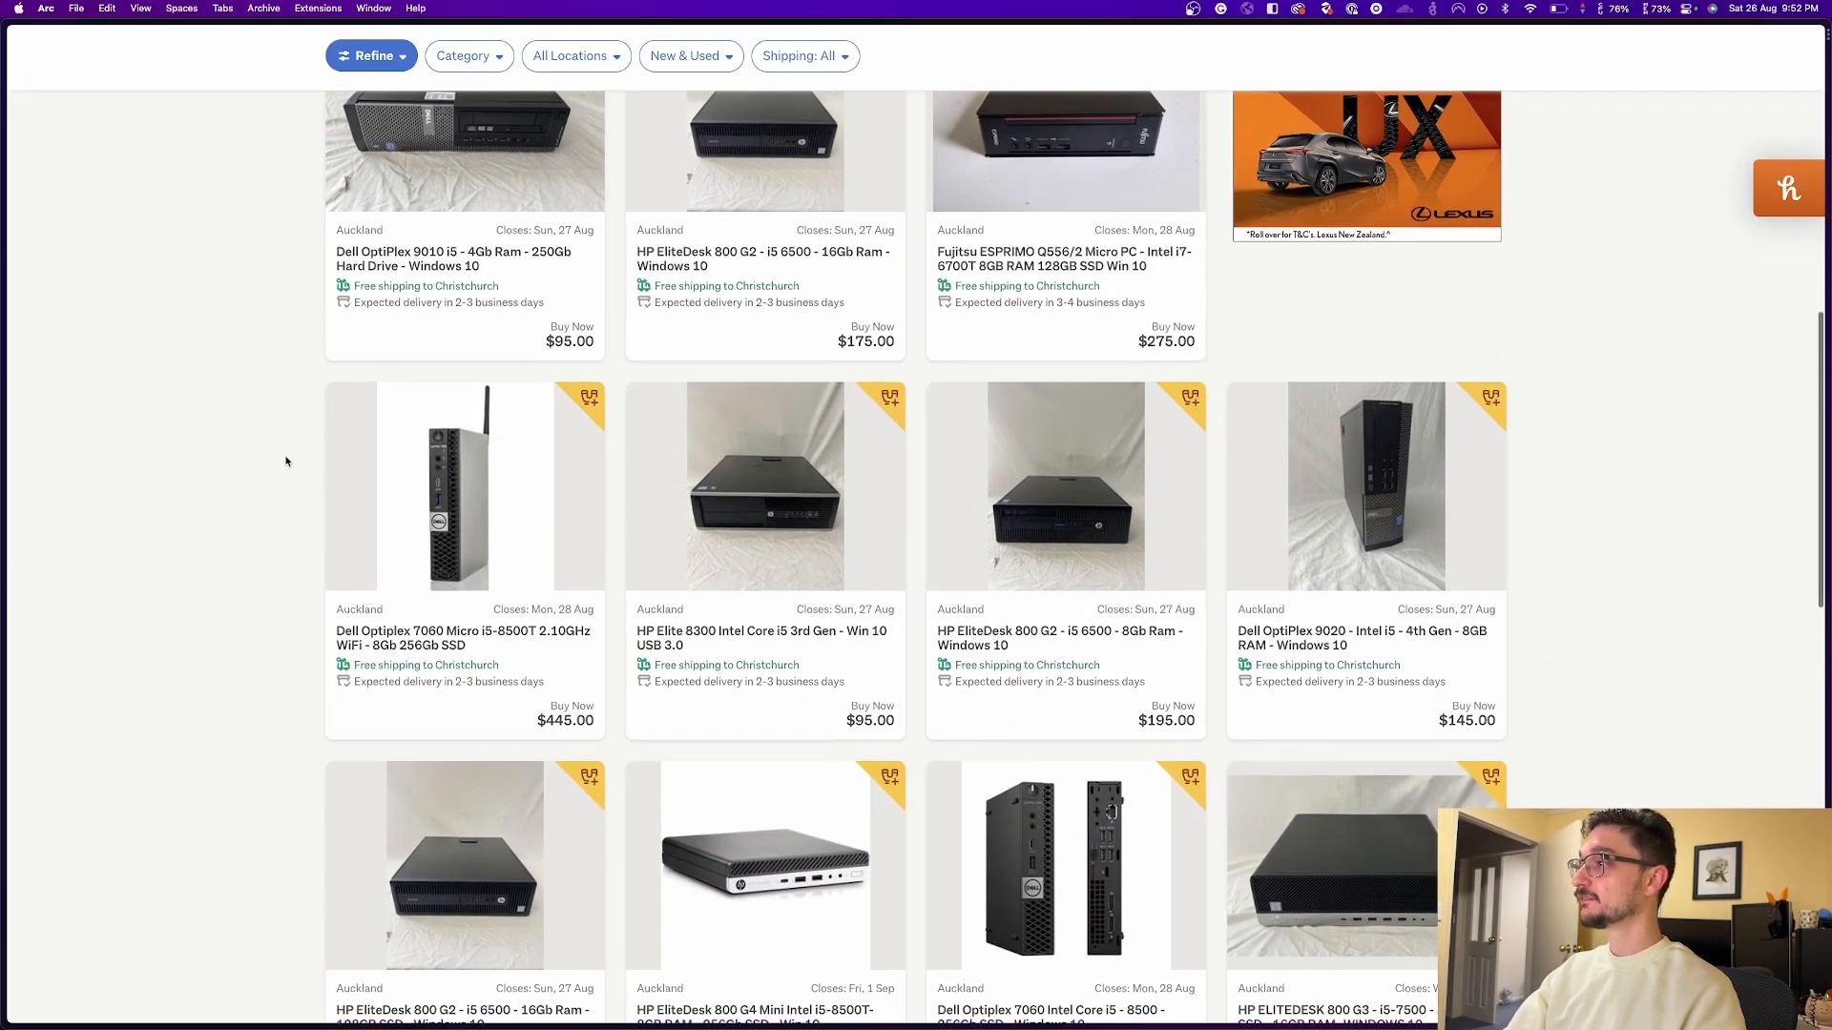
scroll(down, 3)
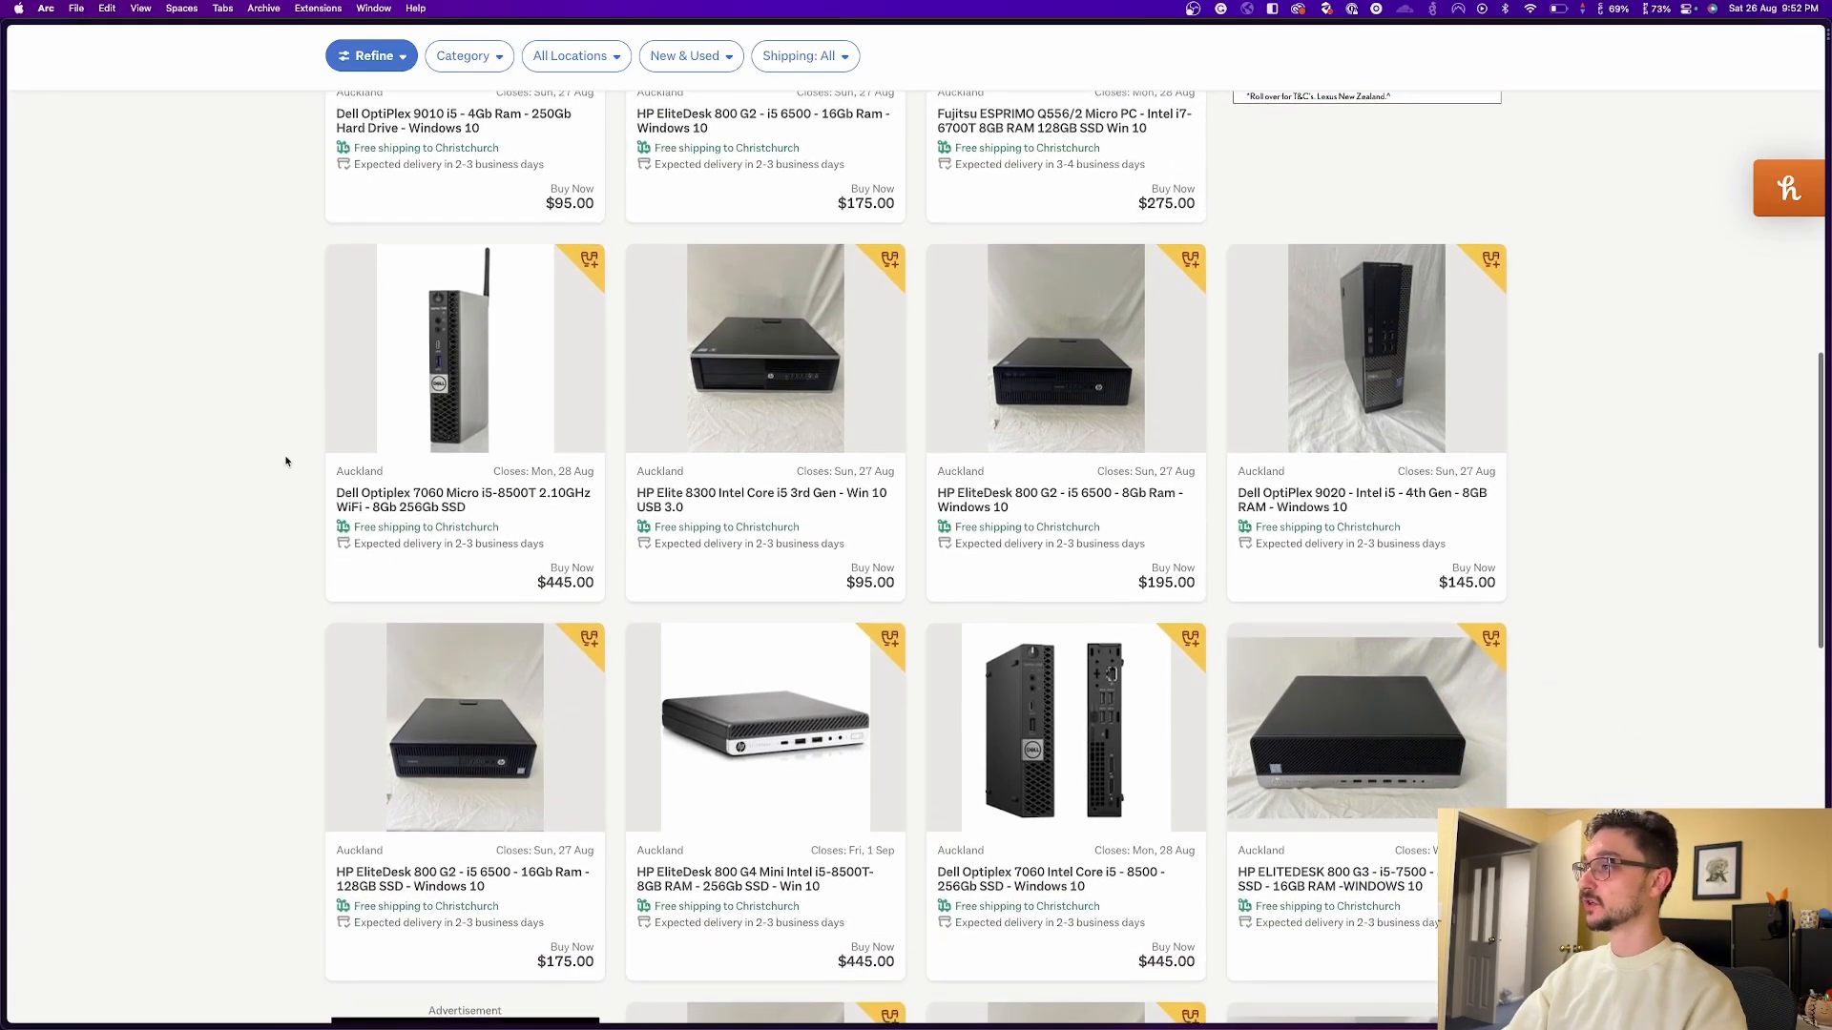
scroll(down, 3)
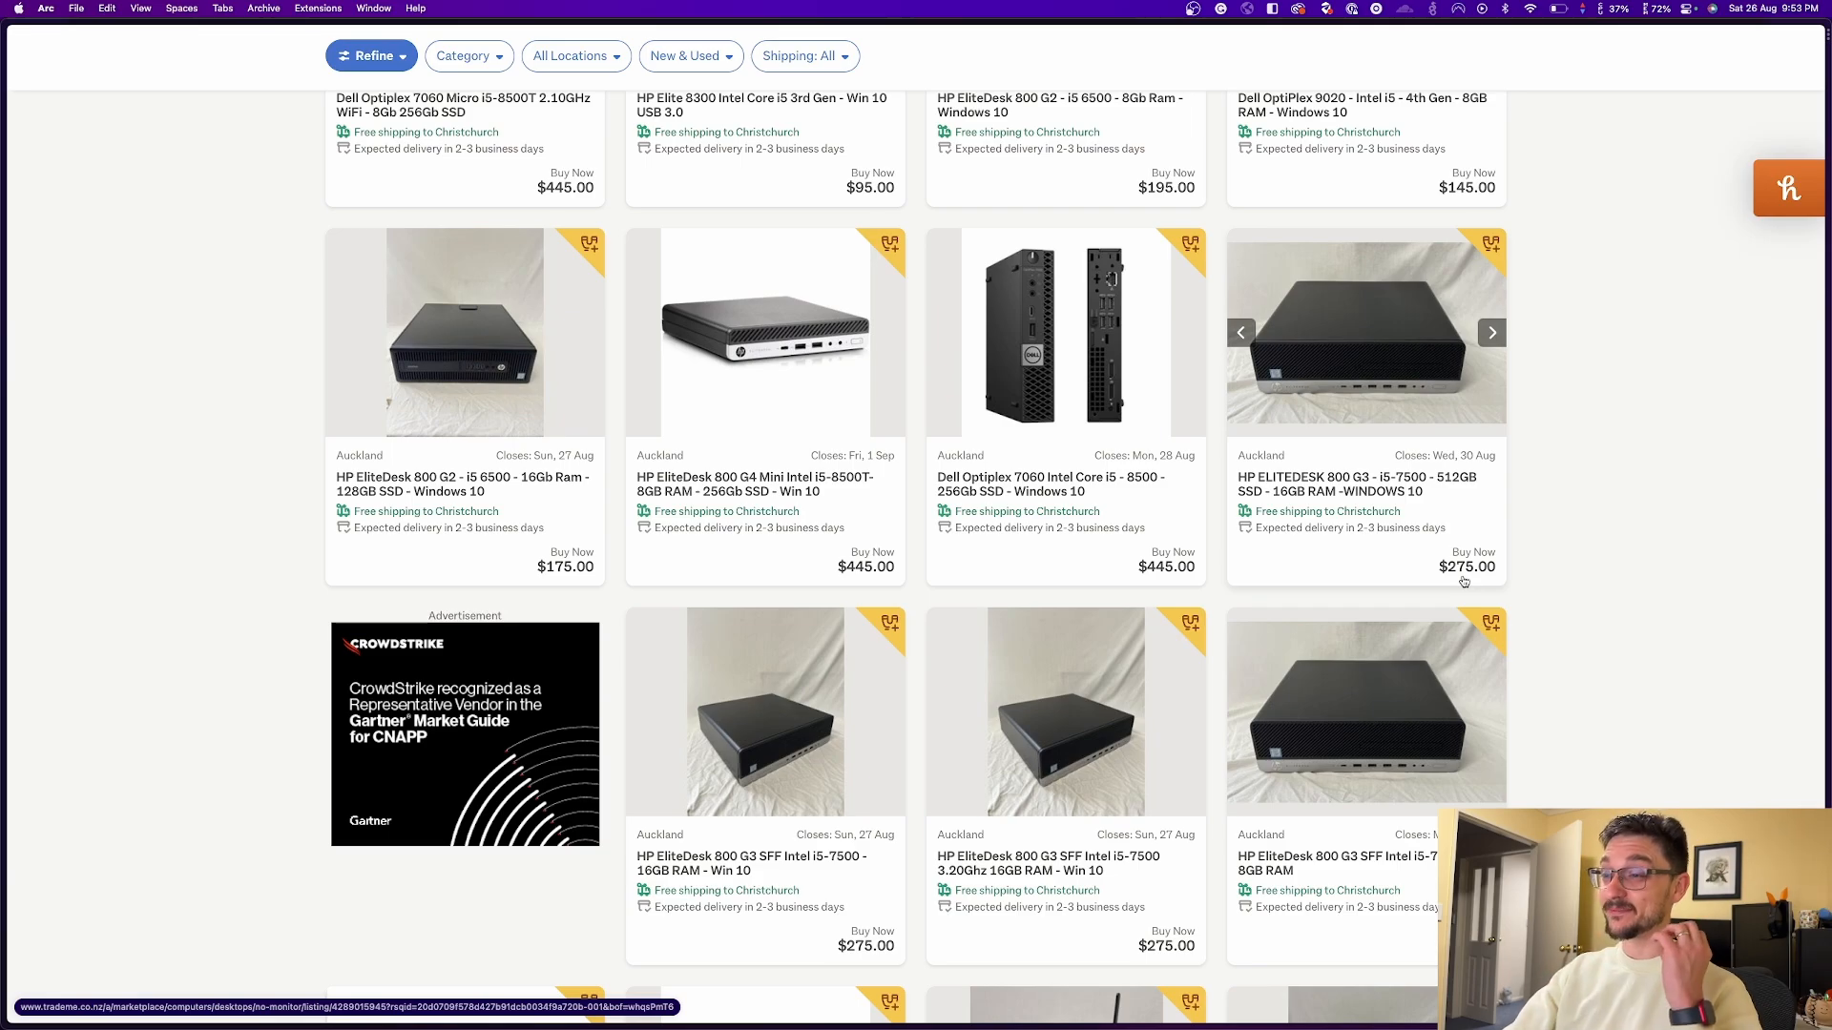
scroll(down, 3)
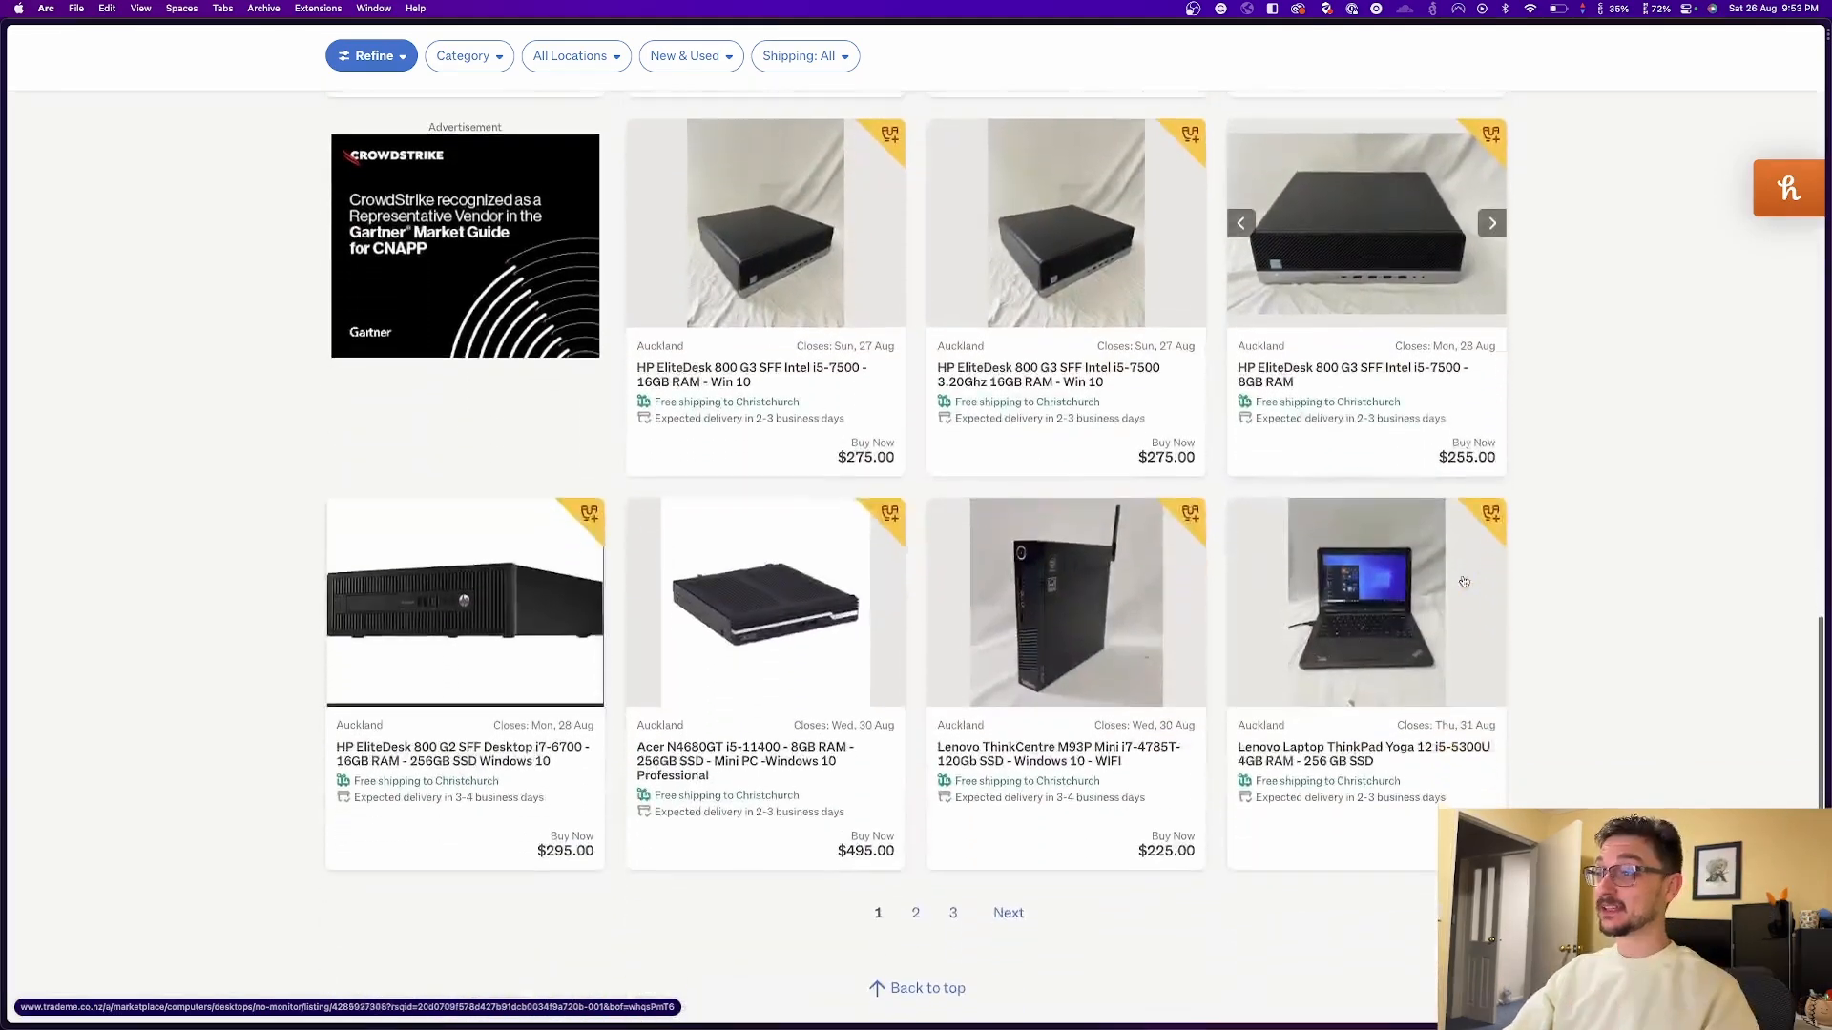
scroll(down, 3)
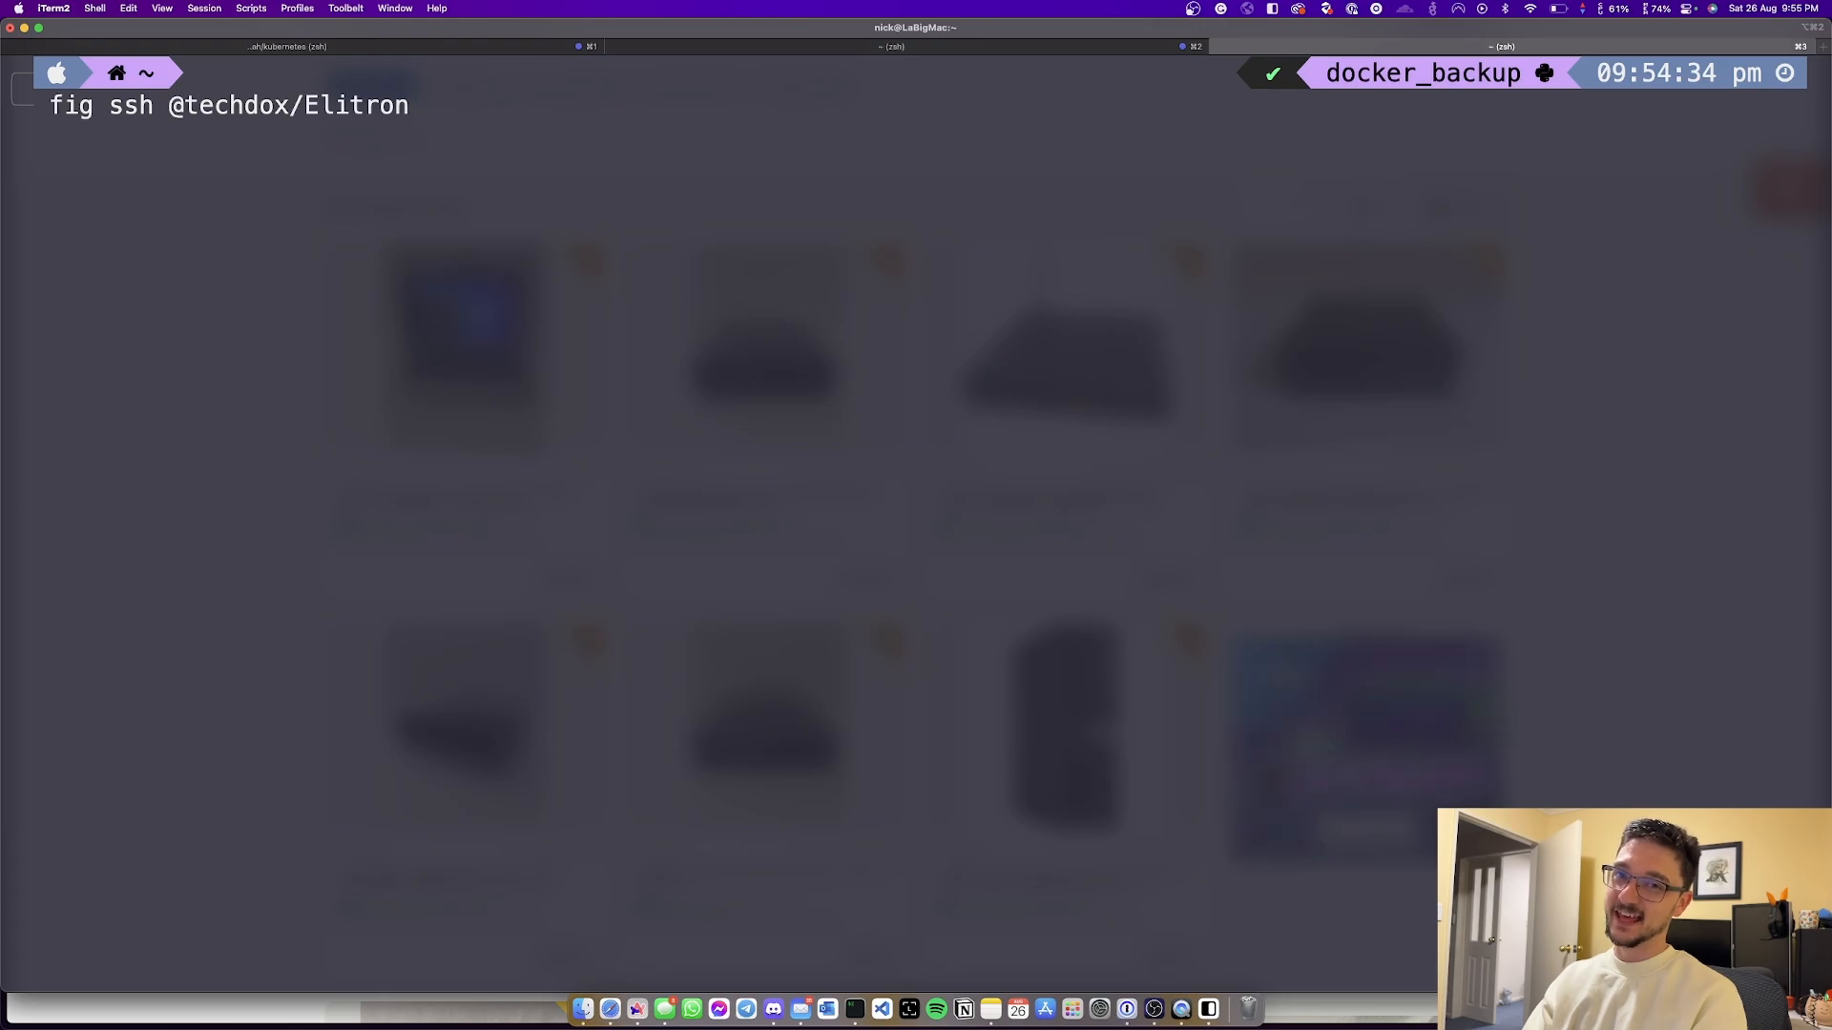
key(Return)
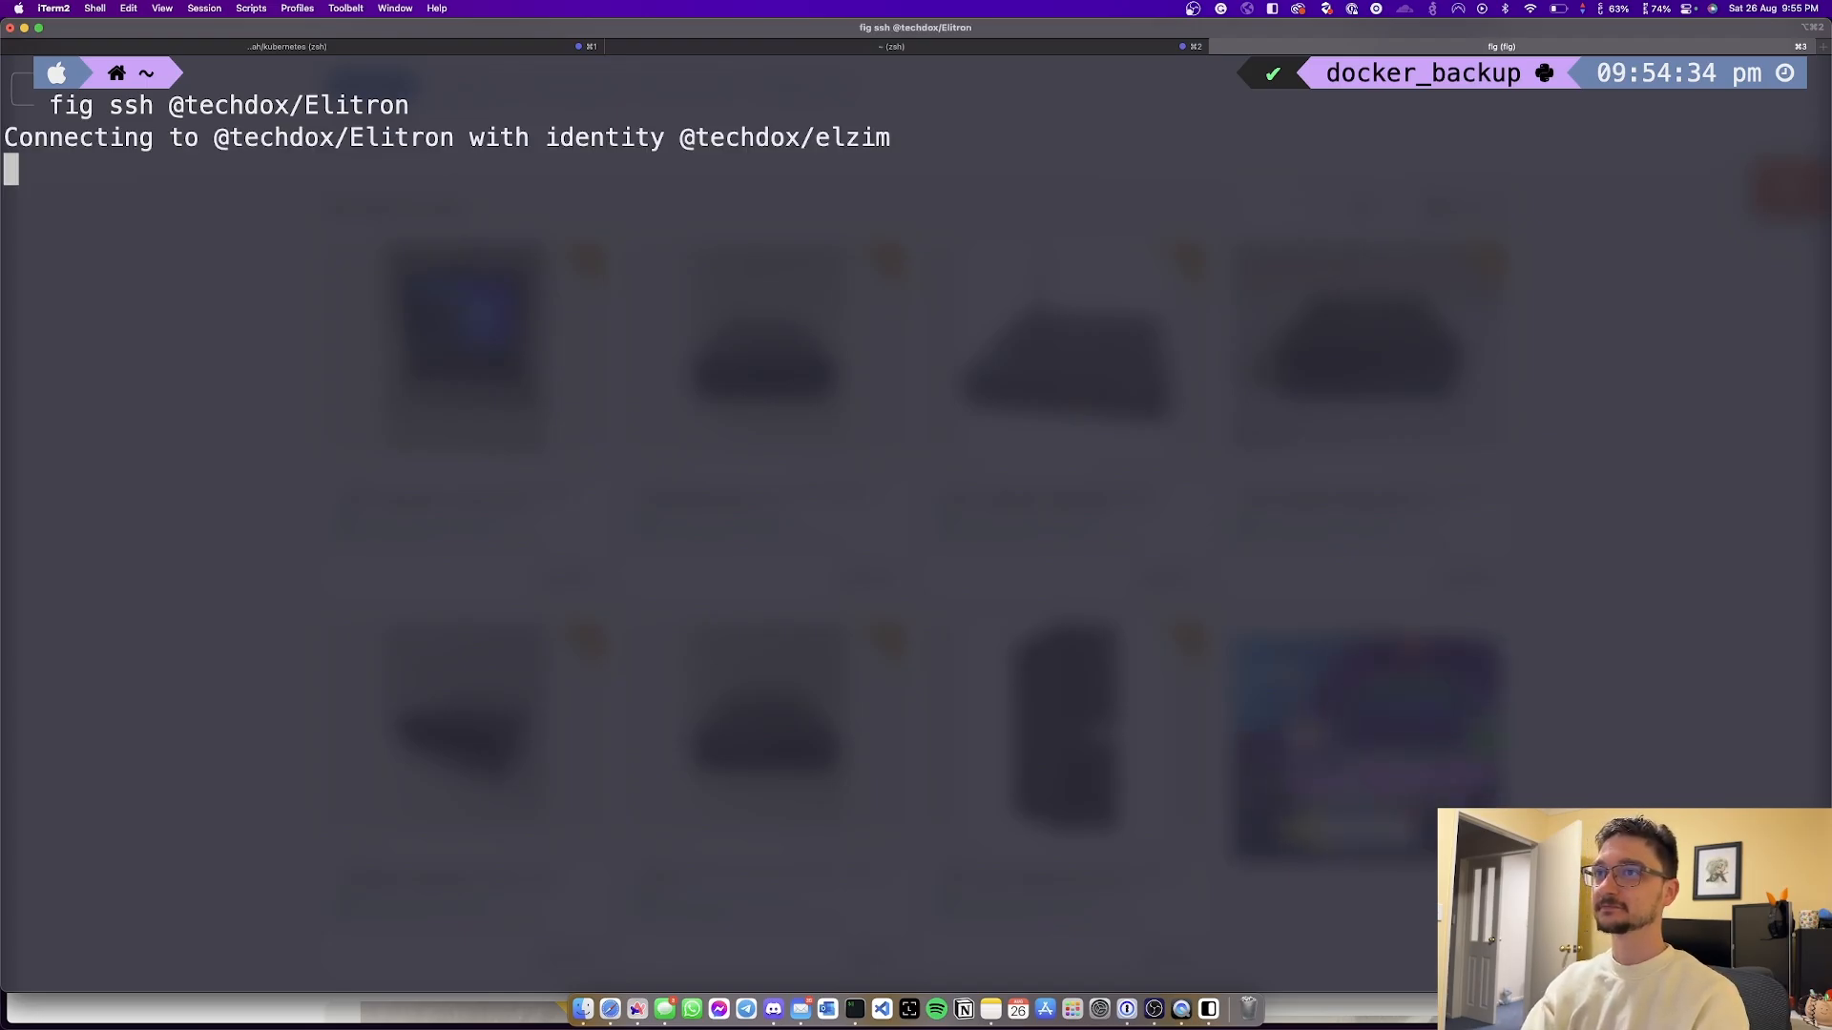
text(docker ps)
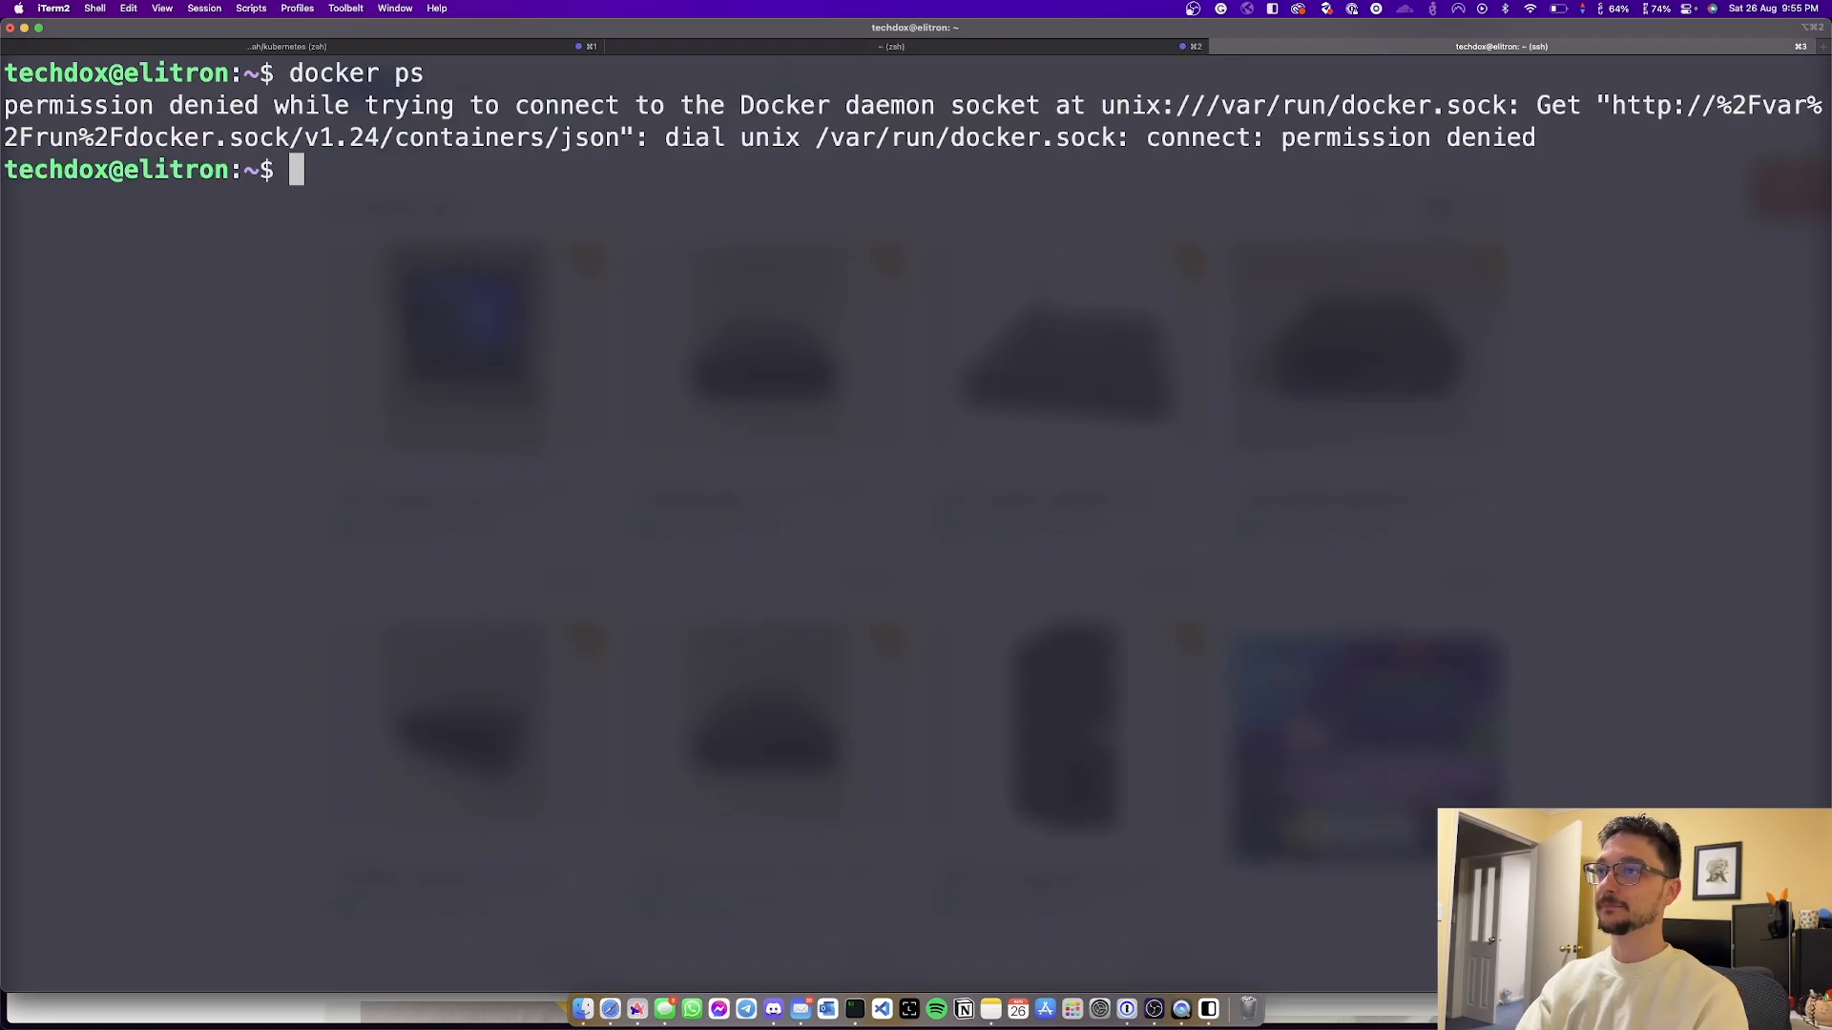
Begin retrying the Docker command with sudo, typing 'sudo docke'.
text(sudo docke)
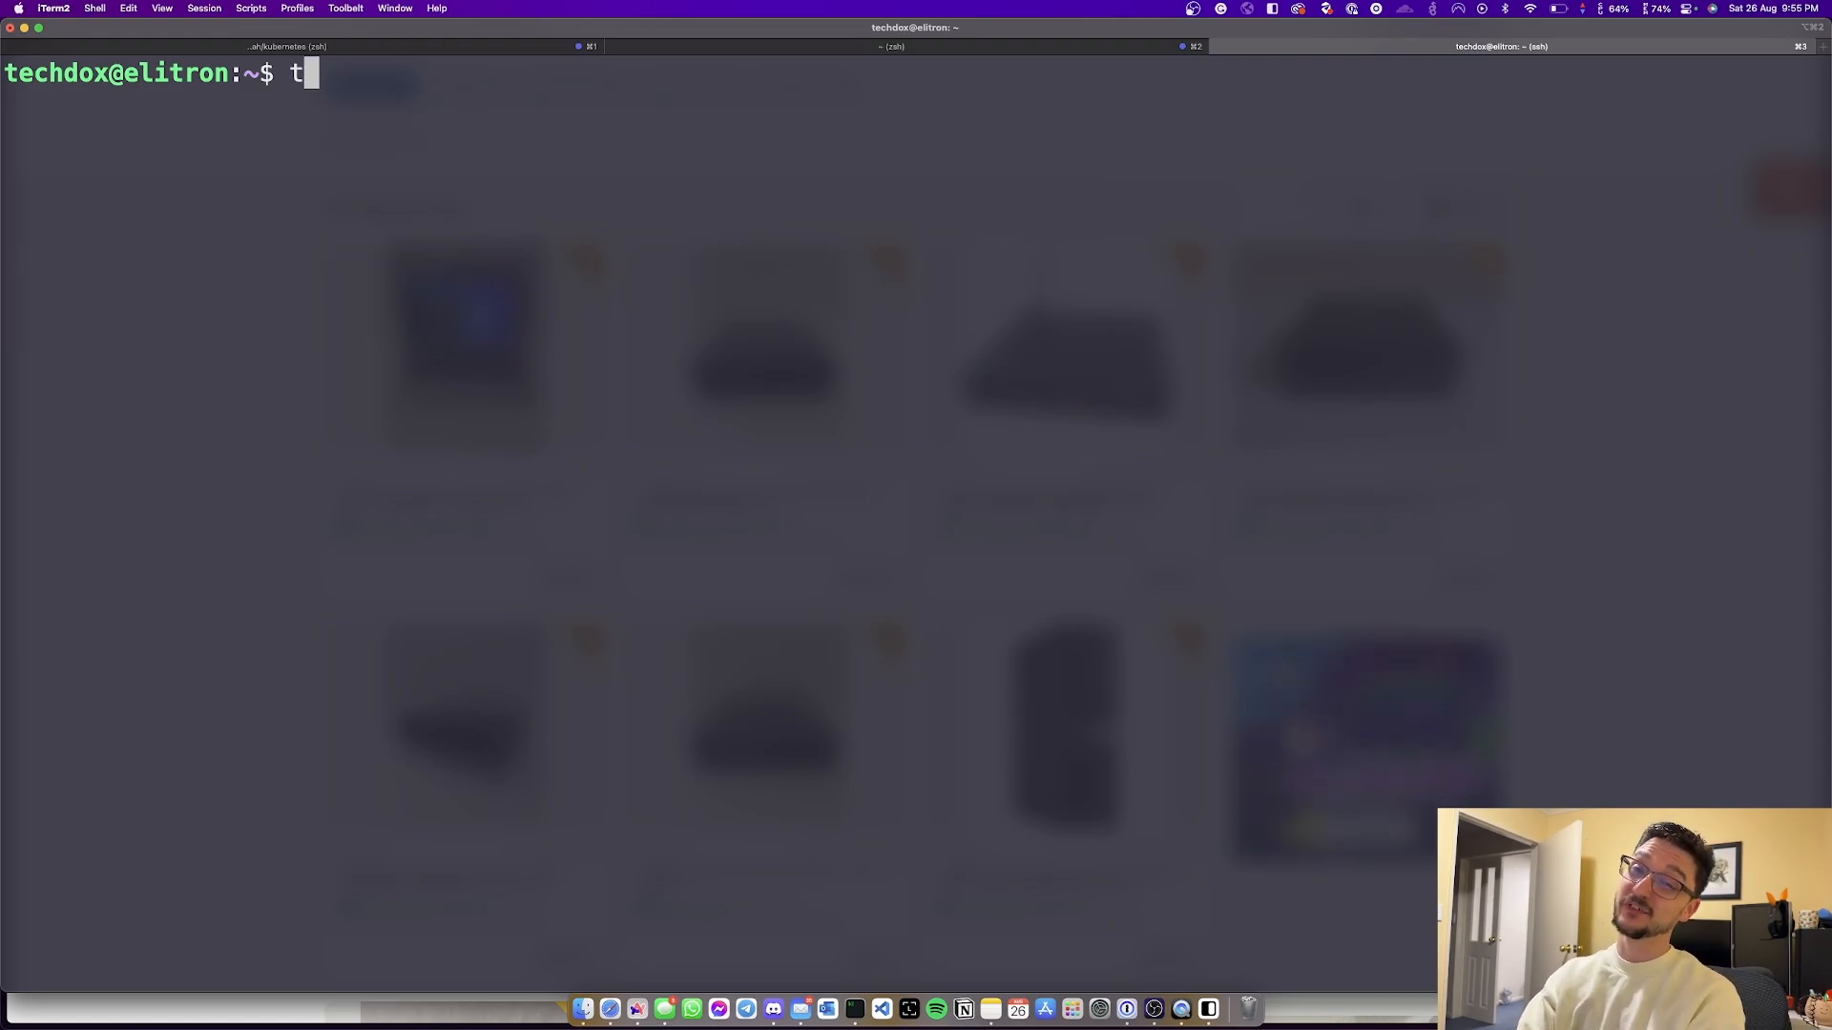
Run 'df -h' and highlight the 869G available in the /home row.
text(df -h)
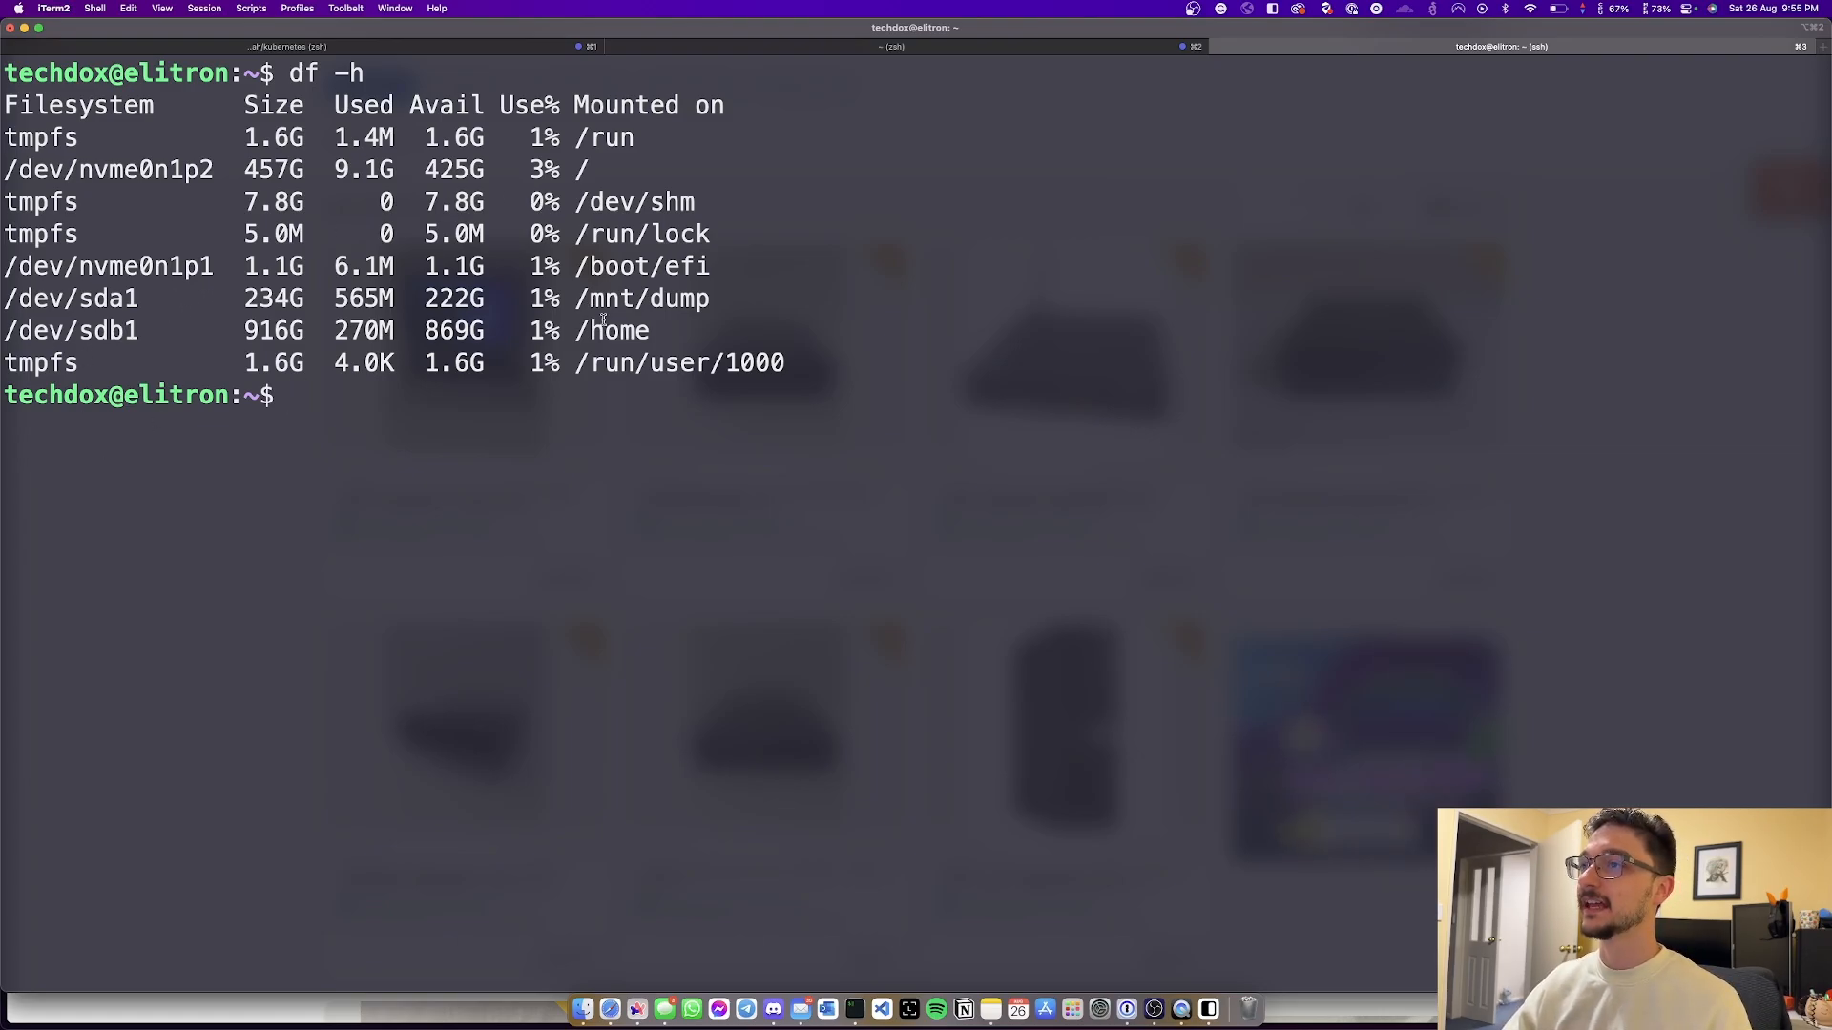
double_click(453, 330)
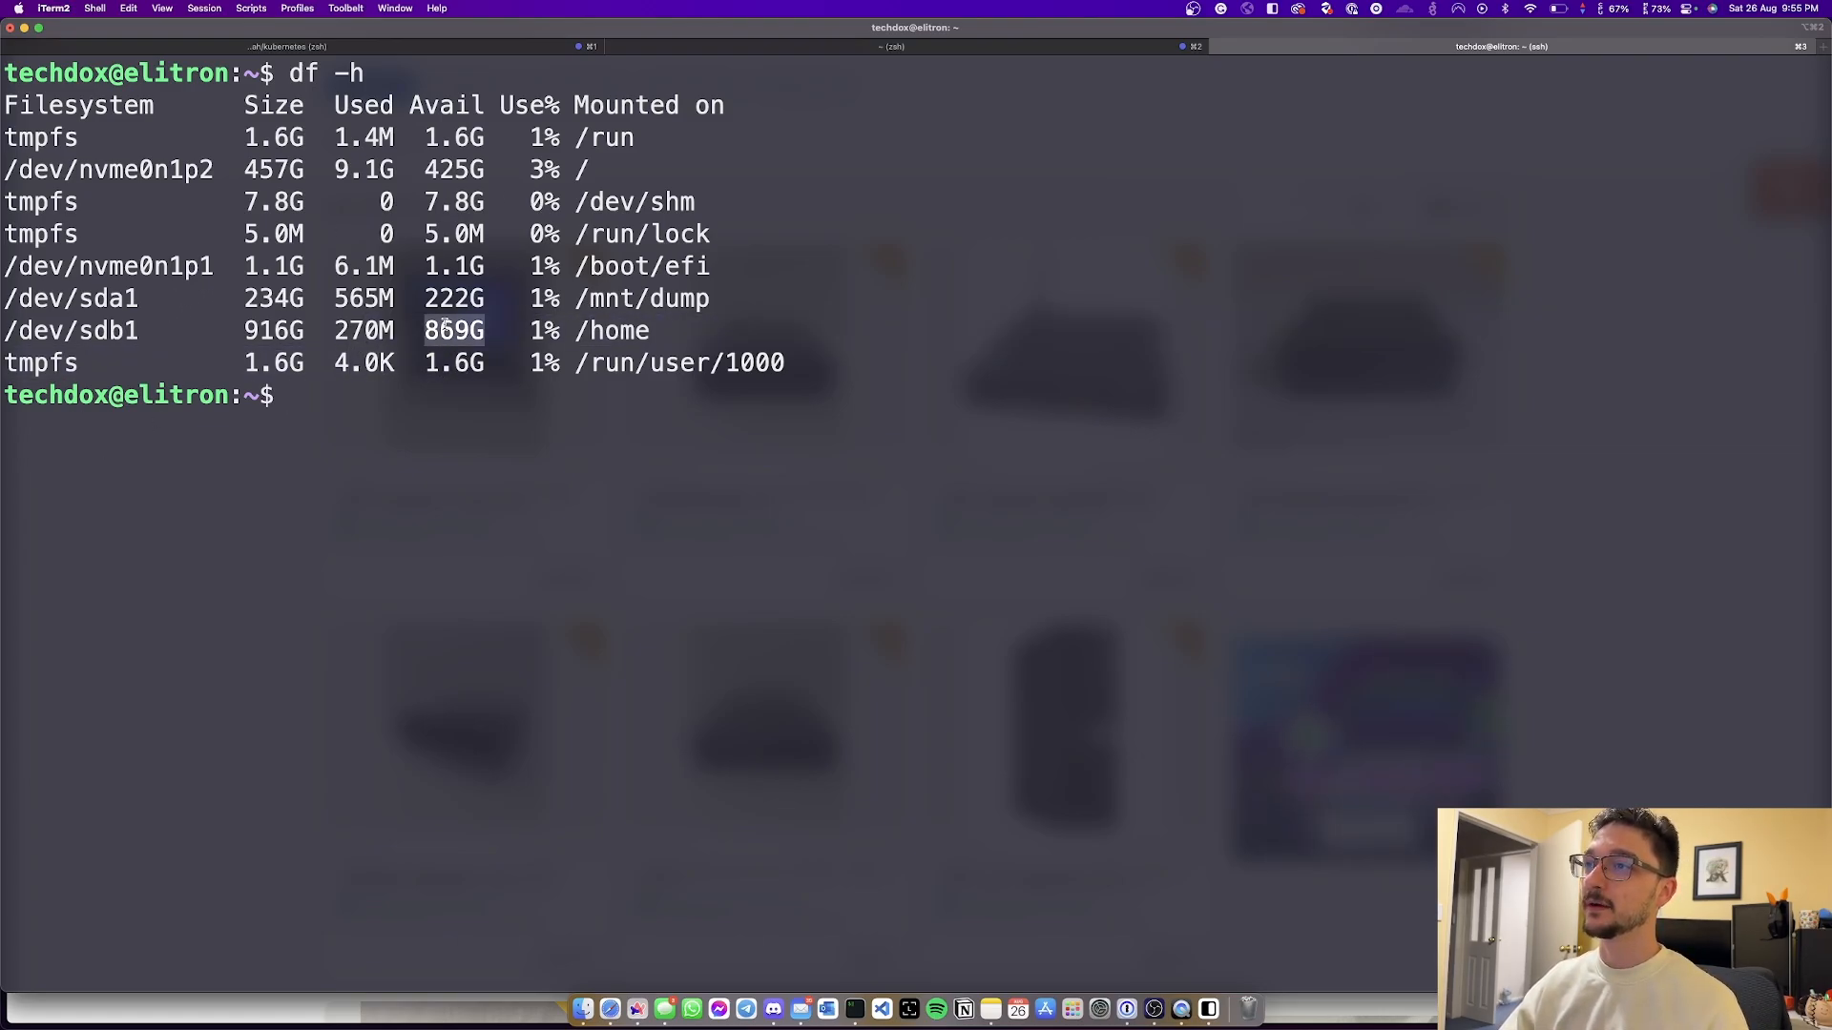